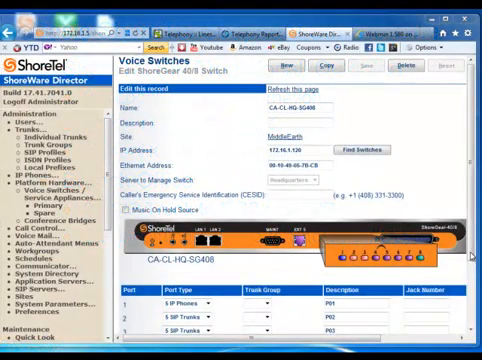
- Review the DRVOIP-CA-SIP-PSTN trunk group's Digest Authentication (All, user ID admin) and Inbound settings
scroll(down, 3)
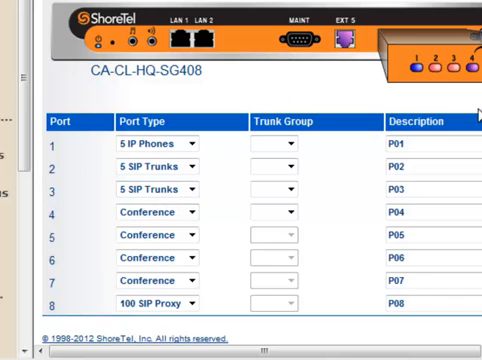
scroll(down, 3)
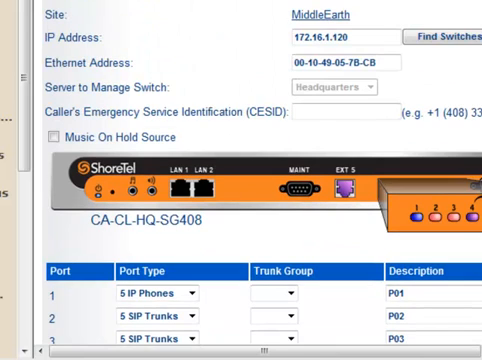
scroll(down, 3)
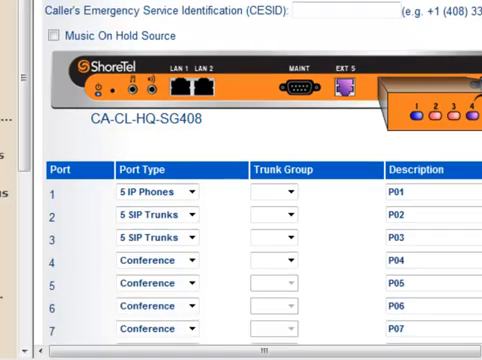
scroll(down, 3)
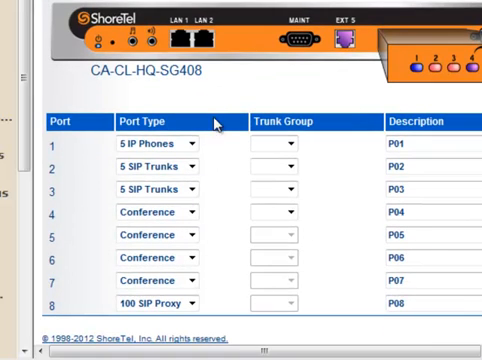
mouse_move(112, 150)
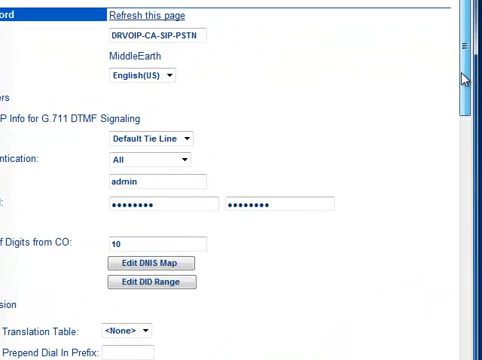
scroll(down, 3)
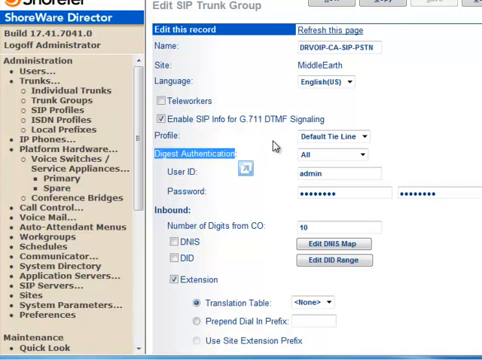
mouse_move(276, 162)
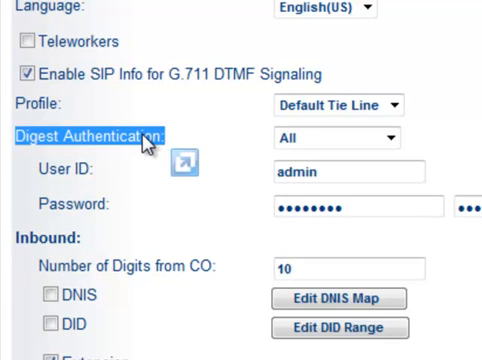
mouse_move(148, 144)
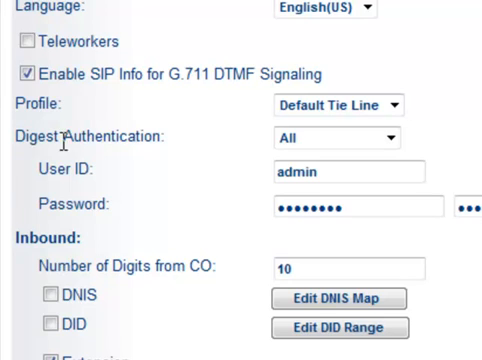
mouse_move(220, 188)
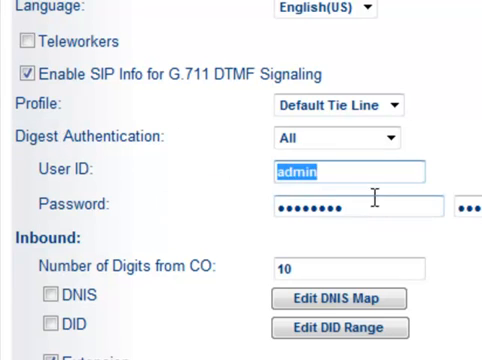
click(360, 204)
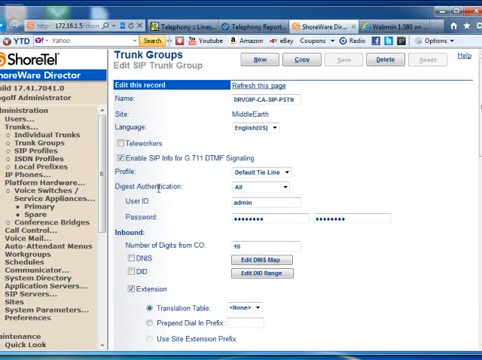
mouse_move(348, 180)
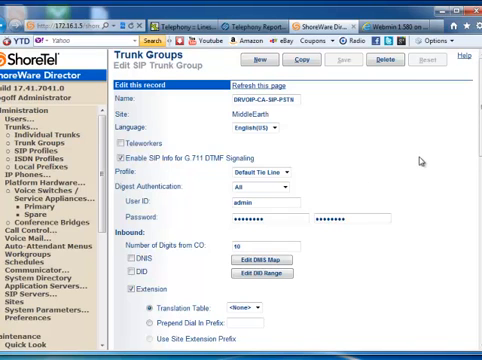
scroll(down, 3)
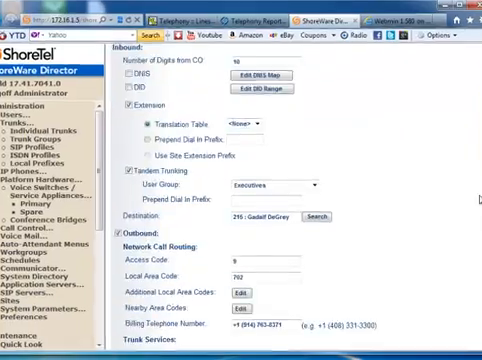
scroll(down, 3)
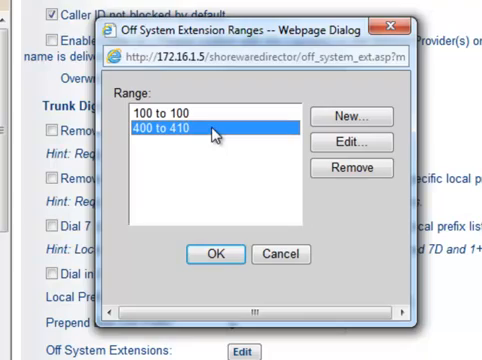
mouse_move(220, 296)
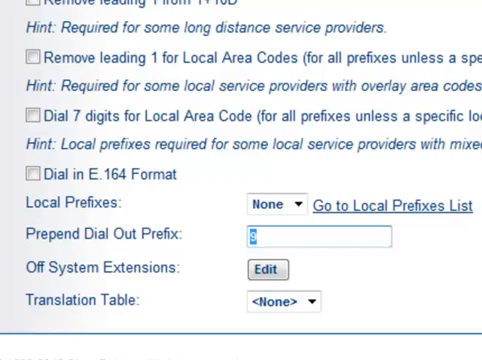
scroll(up, 3)
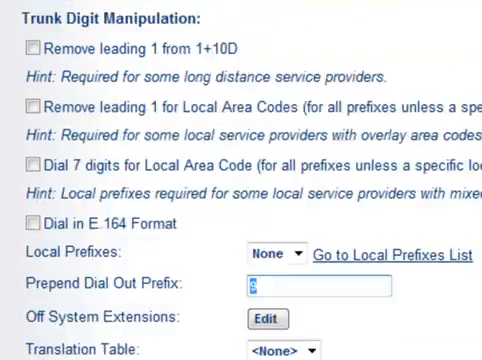
scroll(down, 3)
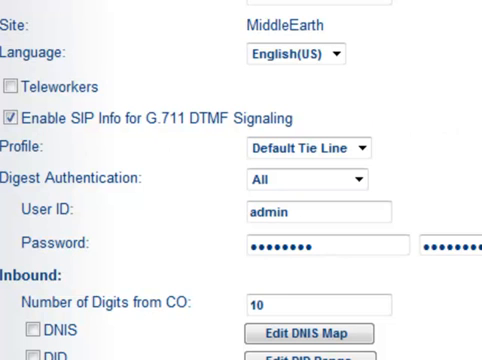
- View the ScopservTieLine trunk record on switch CA-CL-HQ-SG408 at 172.16.1.118
click(114, 94)
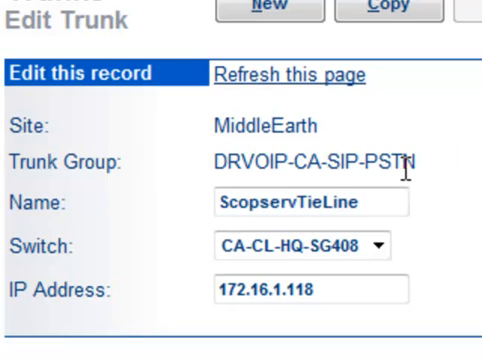
scroll(down, 3)
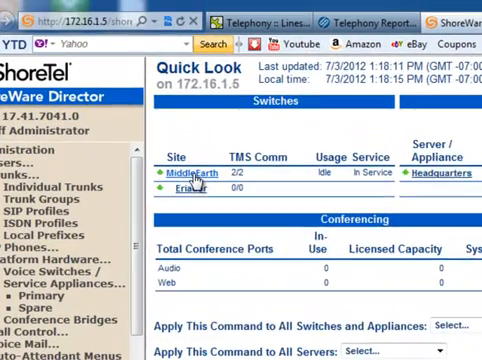
- Show SIP Trunks Maintenance for the MiddleEarth SG408 switch, 4 of 10 SIP trunks in use
click(186, 176)
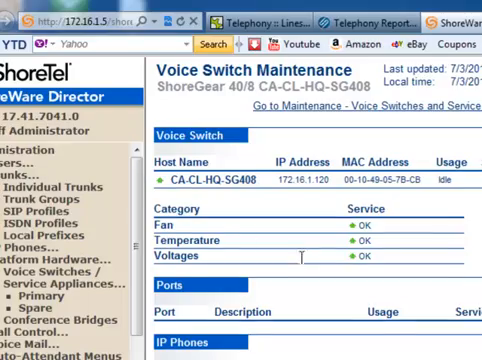
scroll(down, 3)
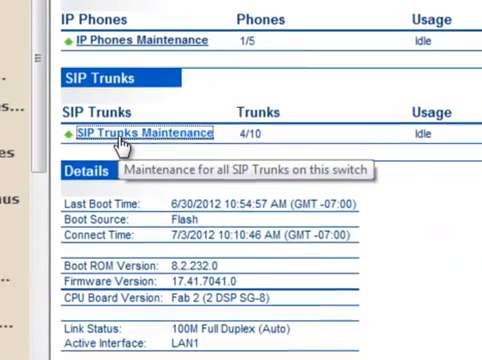
click(140, 132)
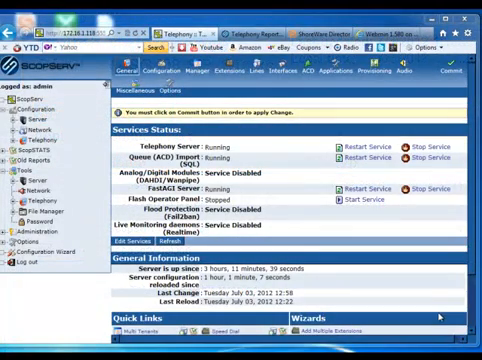
mouse_move(132, 286)
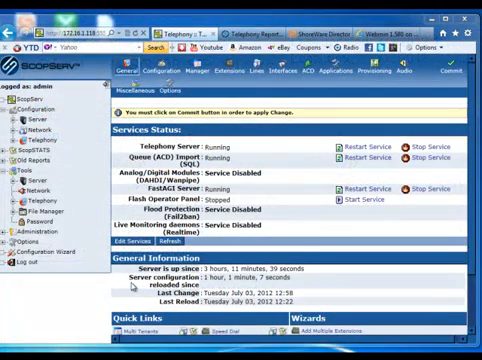
mouse_move(78, 300)
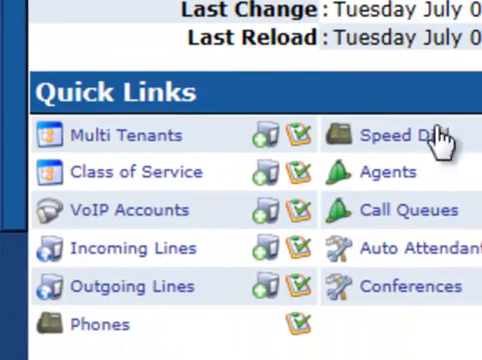
mouse_move(128, 210)
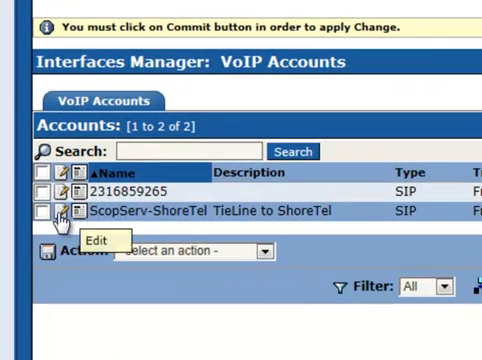
- Review the ScopServ-ShoreTel account's server host 172.16.1.120 port 5060, then go to Telephony Lines
click(64, 212)
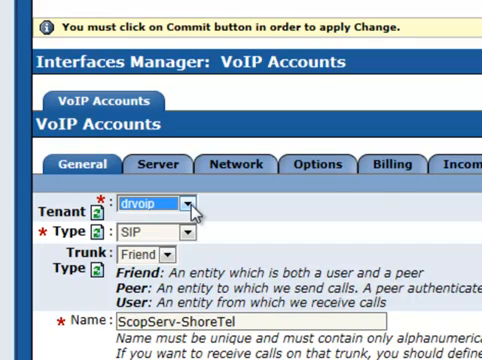
mouse_move(280, 248)
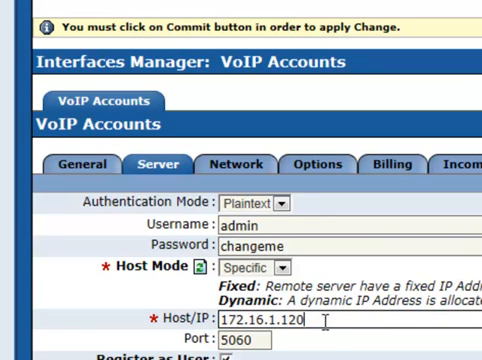
scroll(down, 3)
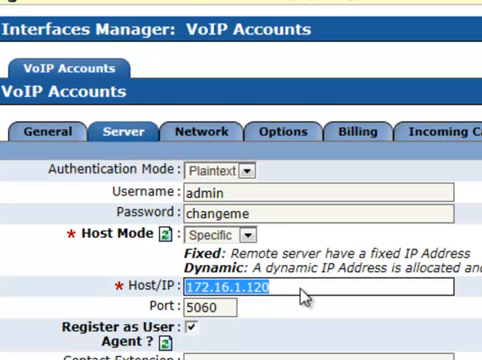
mouse_move(304, 298)
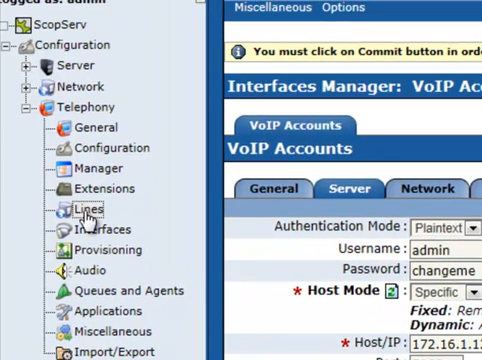
click(72, 208)
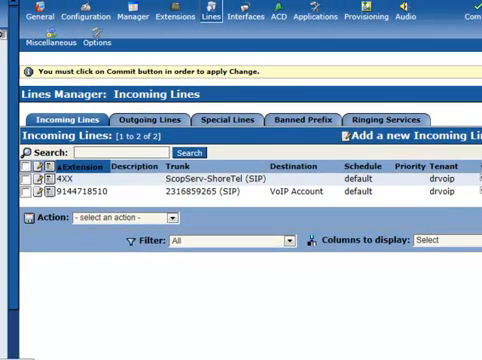
mouse_move(80, 288)
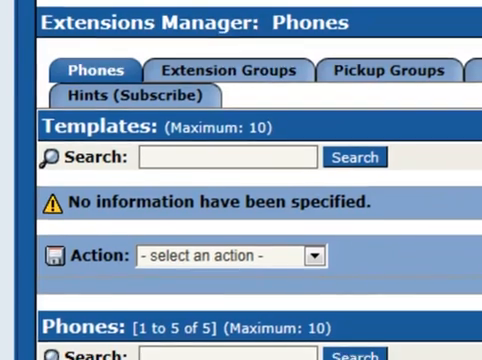
scroll(down, 3)
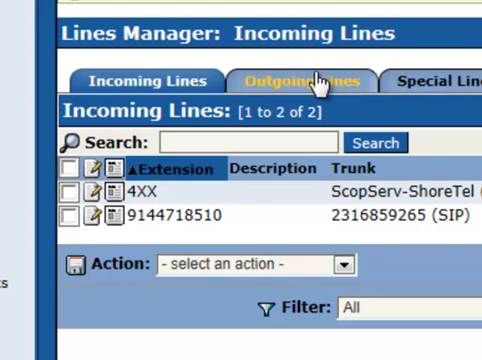
- Show the 2XX ShoreTel outgoing line's Dial String settings with custom dial string 2XX
click(300, 80)
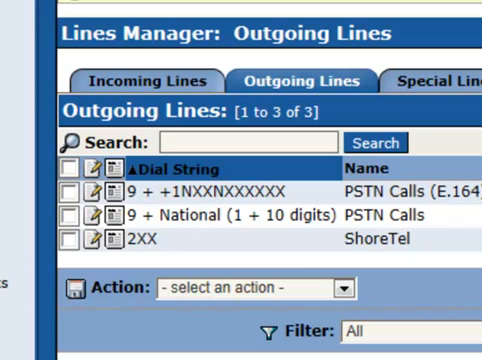
mouse_move(360, 284)
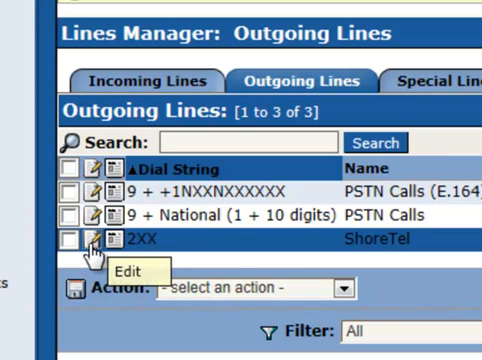
click(94, 248)
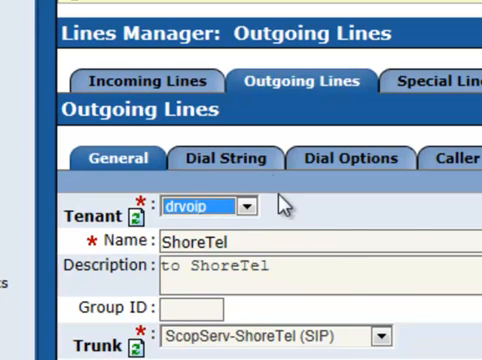
click(224, 158)
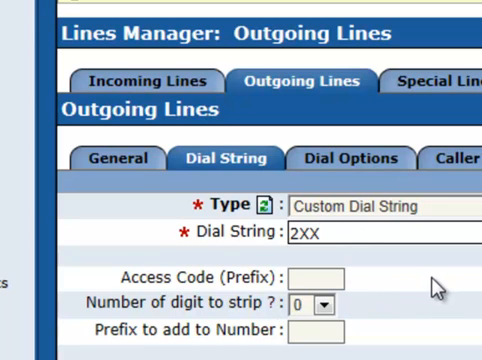
mouse_move(30, 248)
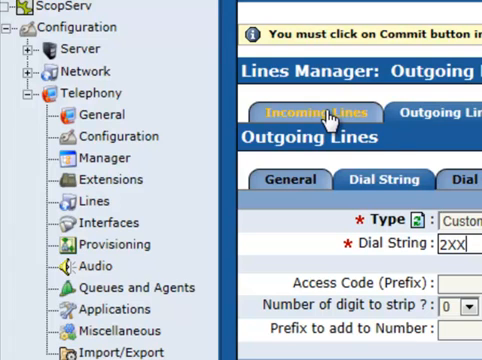
click(328, 108)
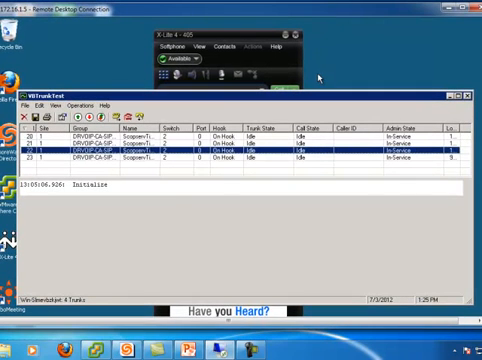
mouse_move(330, 72)
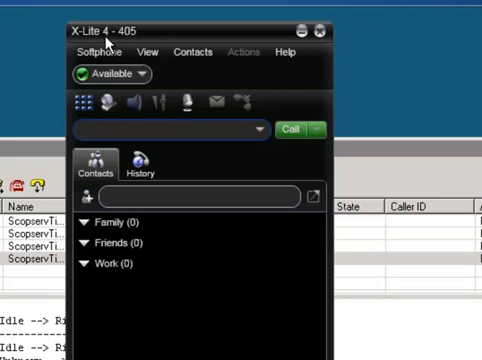
mouse_move(96, 44)
text(215)
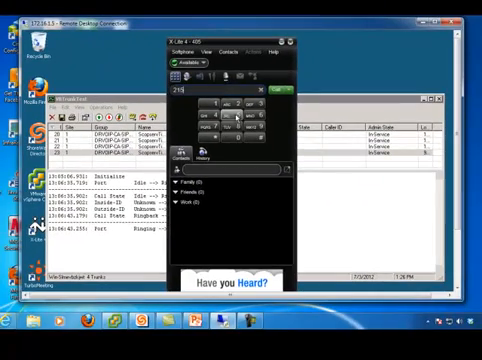
- Dial the outside number from extension 215 over the ScopServ trunk and hang up once connected
click(272, 94)
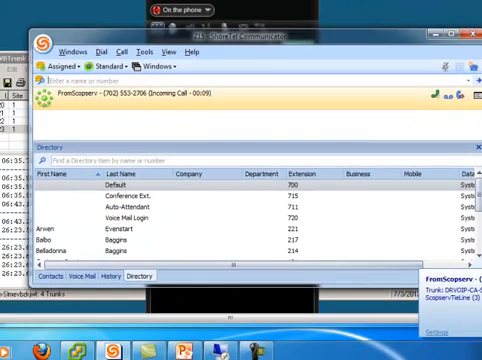
click(436, 98)
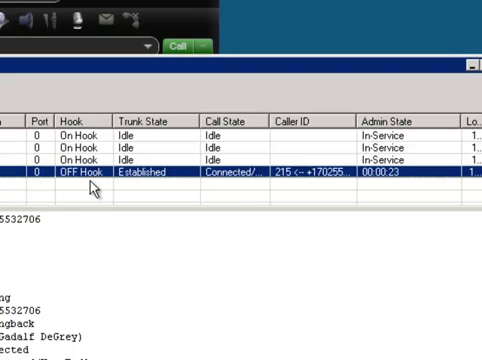
mouse_move(364, 170)
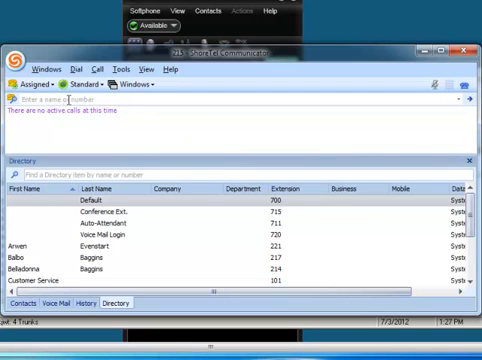
mouse_move(132, 112)
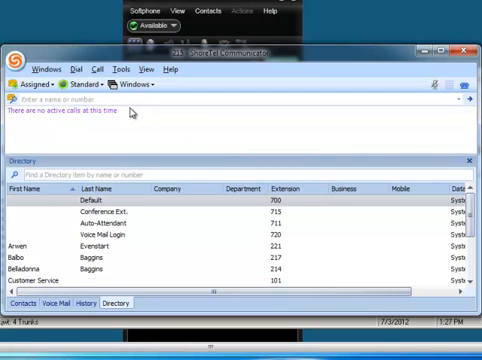
- Call extension 405 from 215, answer it in X-Lite, then end the call after it connects
text(40)
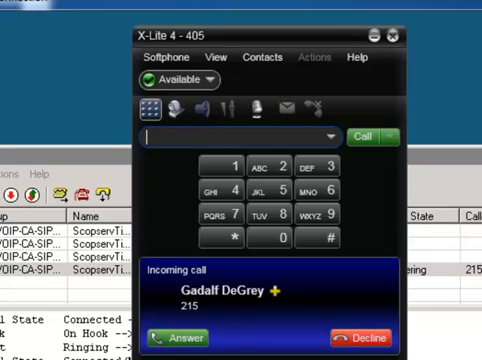
mouse_move(244, 308)
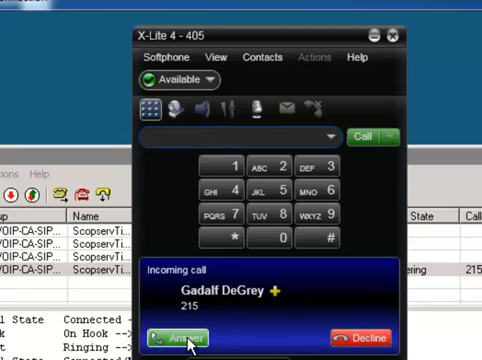
click(184, 336)
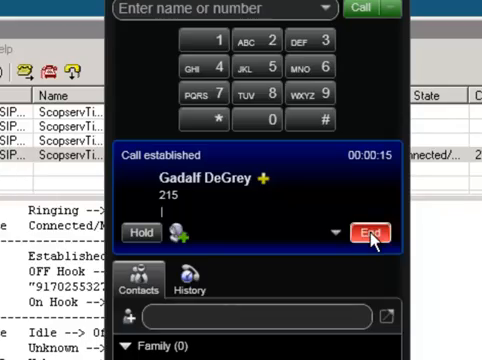
click(372, 232)
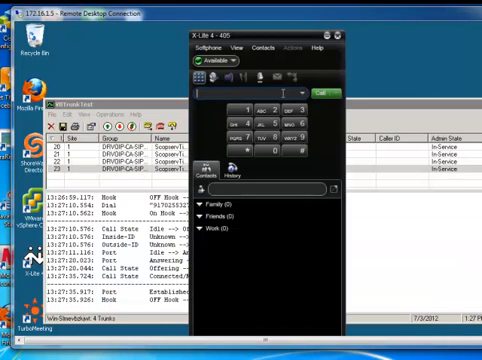
- Dial 215 from the X-Lite phone to call the ShoreTel Communicator extension
text(215)
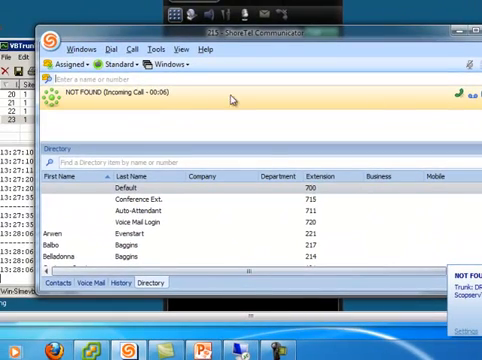
mouse_move(270, 108)
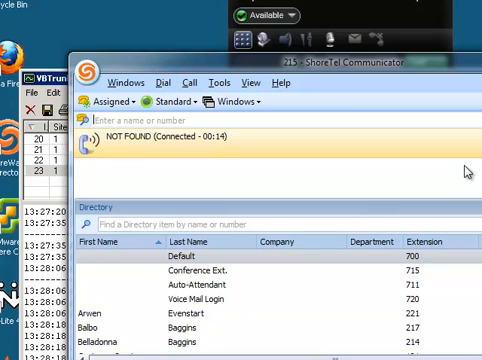
mouse_move(356, 148)
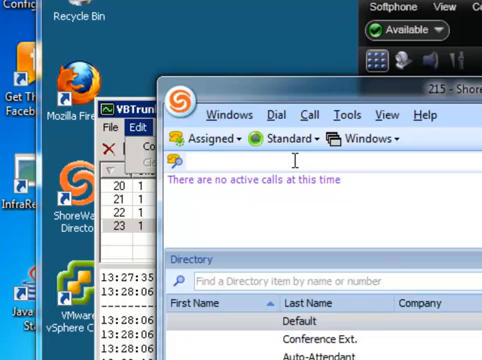
text(702)
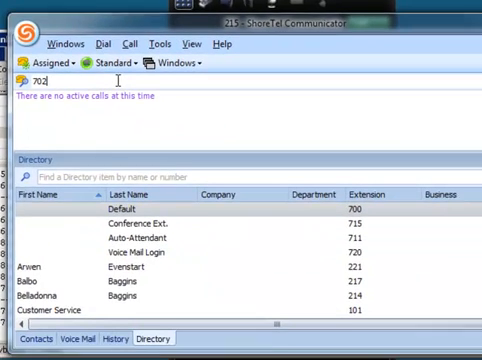
text(553270)
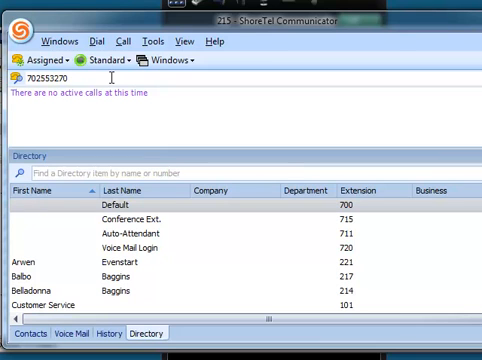
text(6)
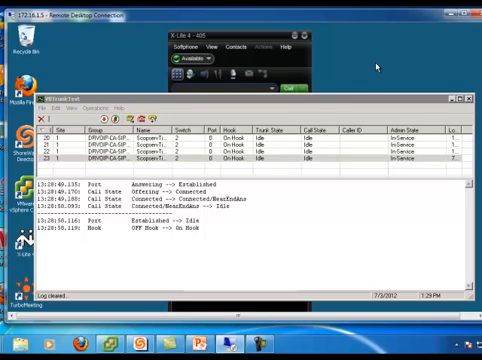
mouse_move(376, 68)
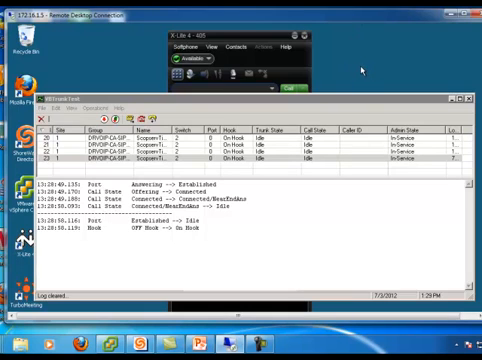
mouse_move(362, 70)
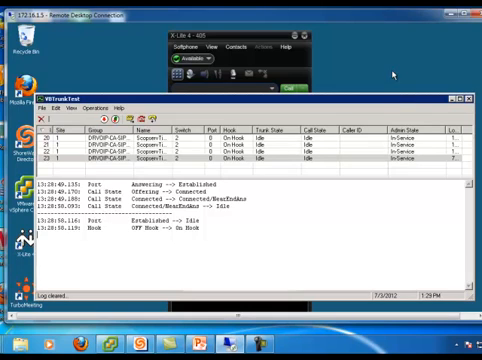
mouse_move(396, 76)
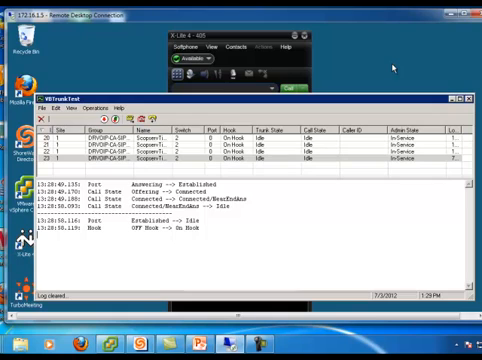
mouse_move(394, 62)
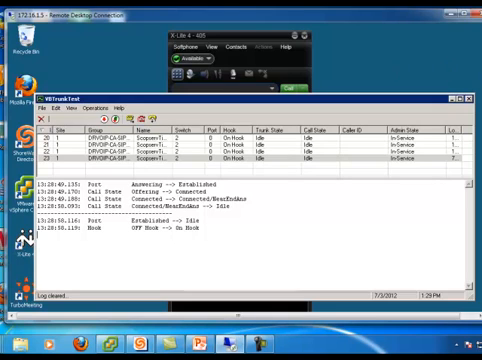